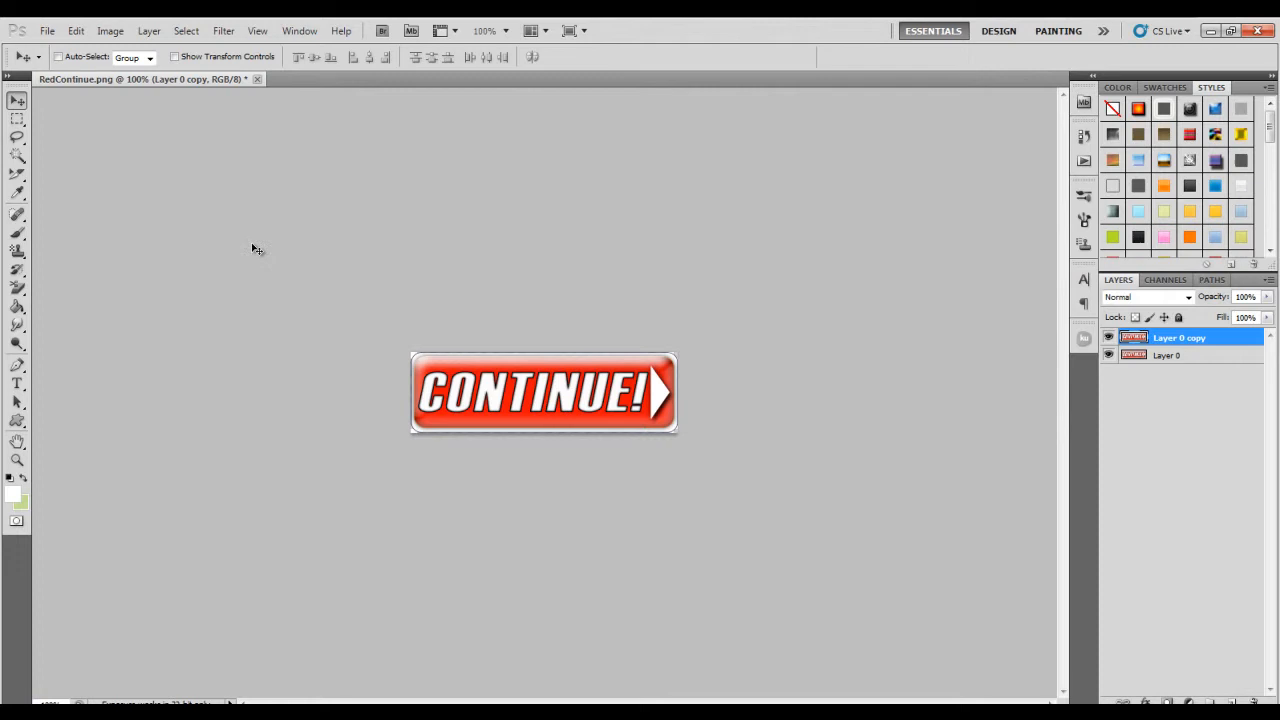
mouse_move(258, 237)
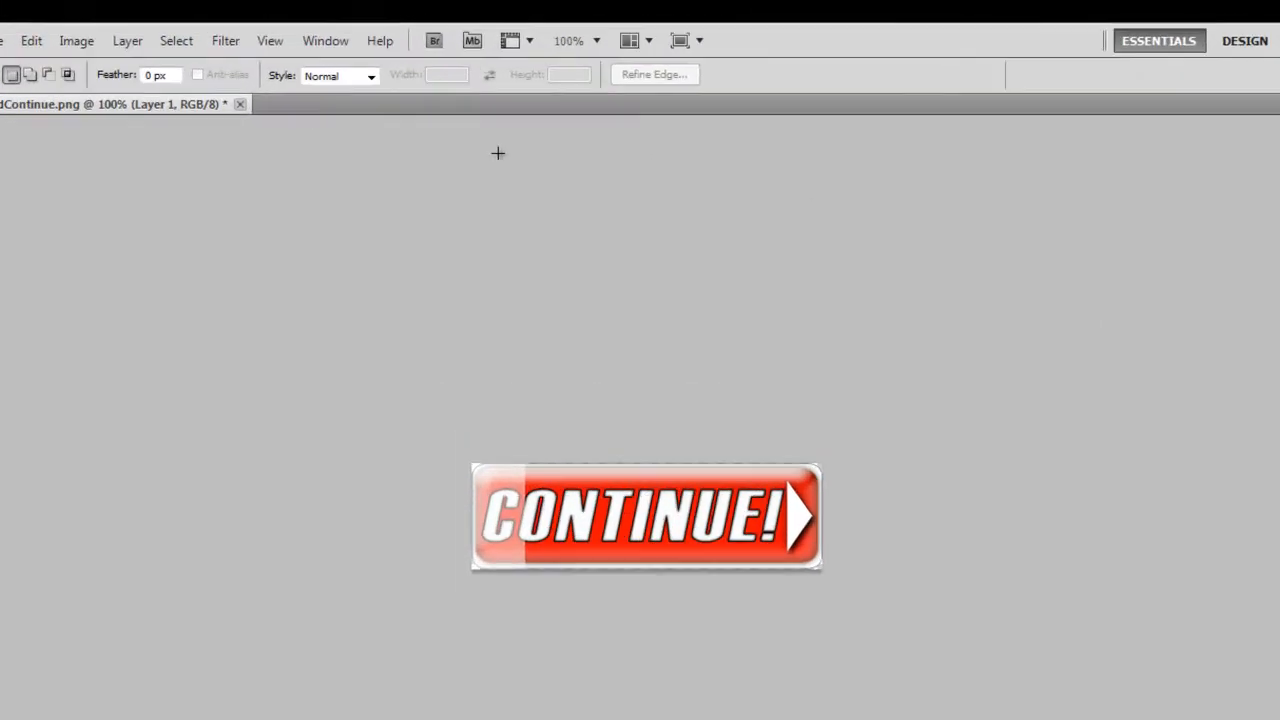
Step: Show the Animation frames timeline and duplicate the first frame to create a second frame
left_click(325, 41)
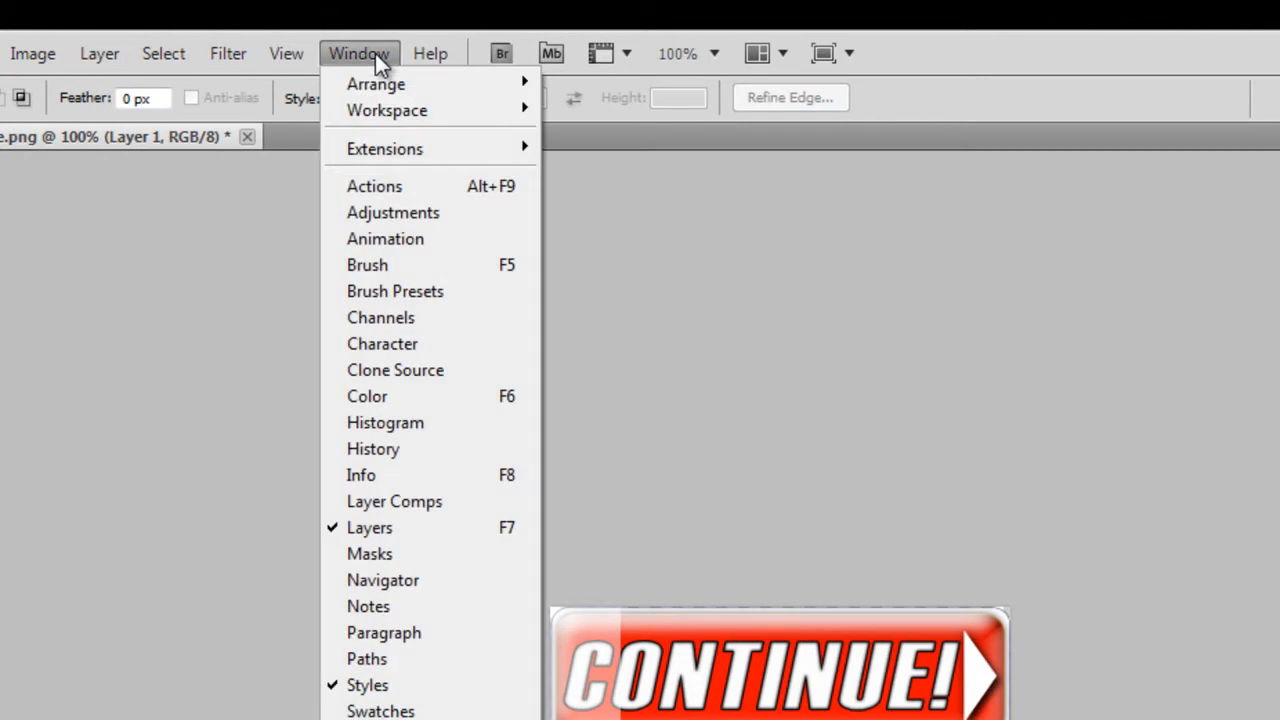
left_click(359, 53)
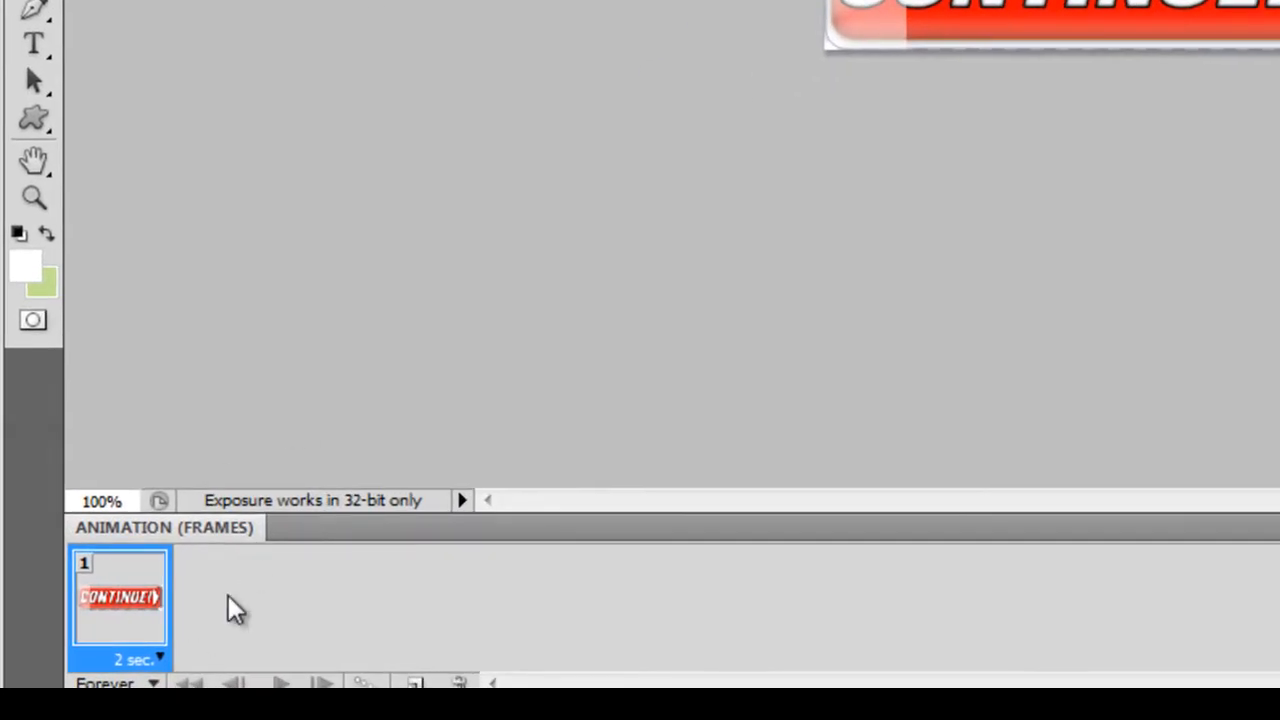
mouse_move(400, 600)
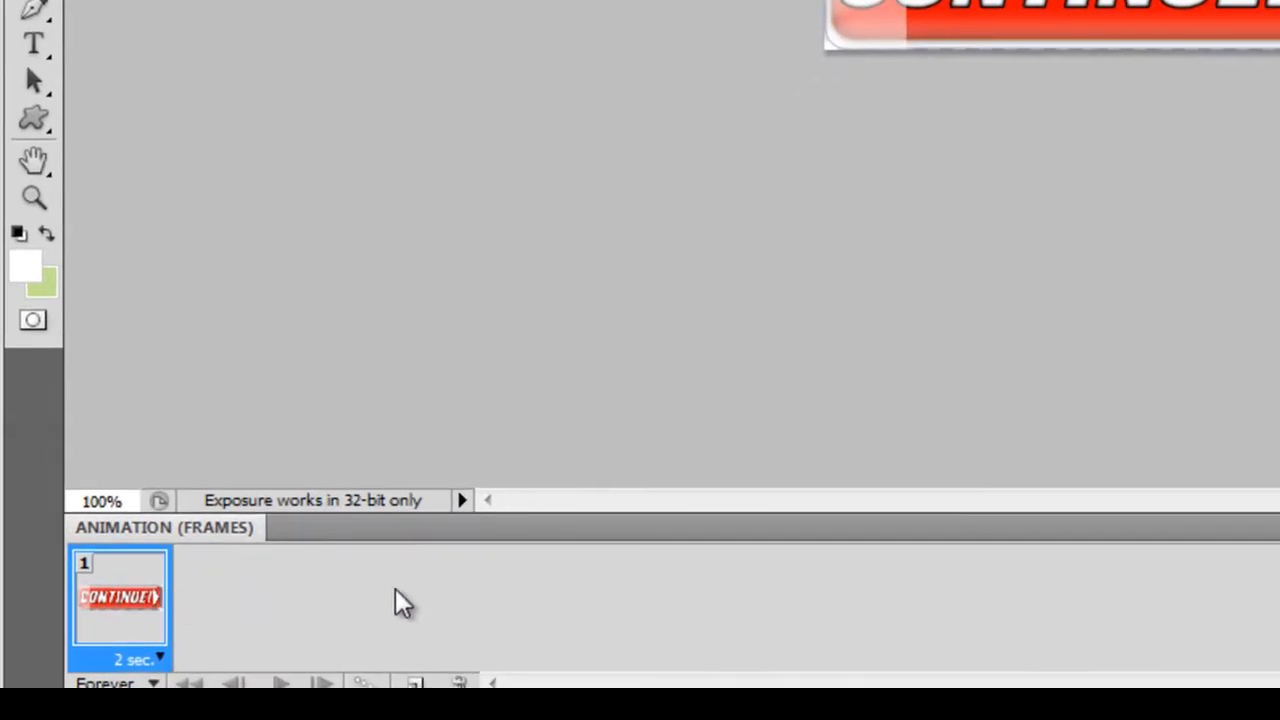
mouse_move(426, 670)
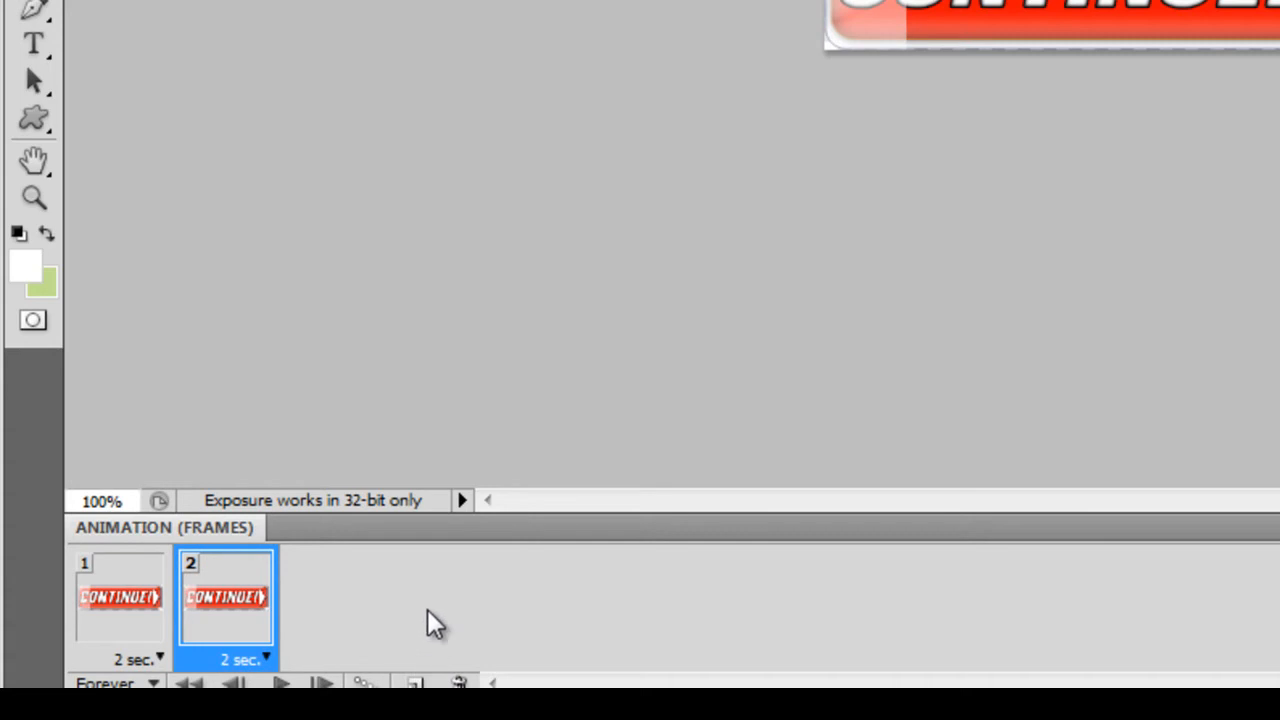
mouse_move(440, 637)
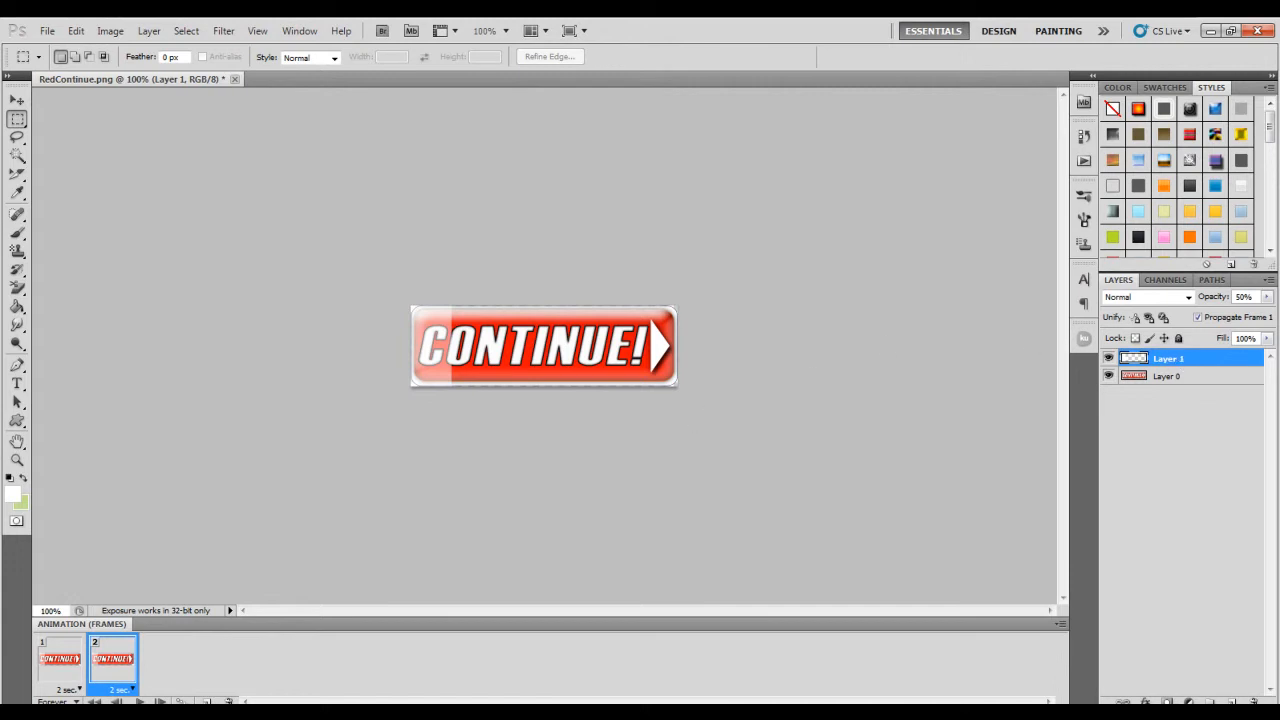
left_click(12, 103)
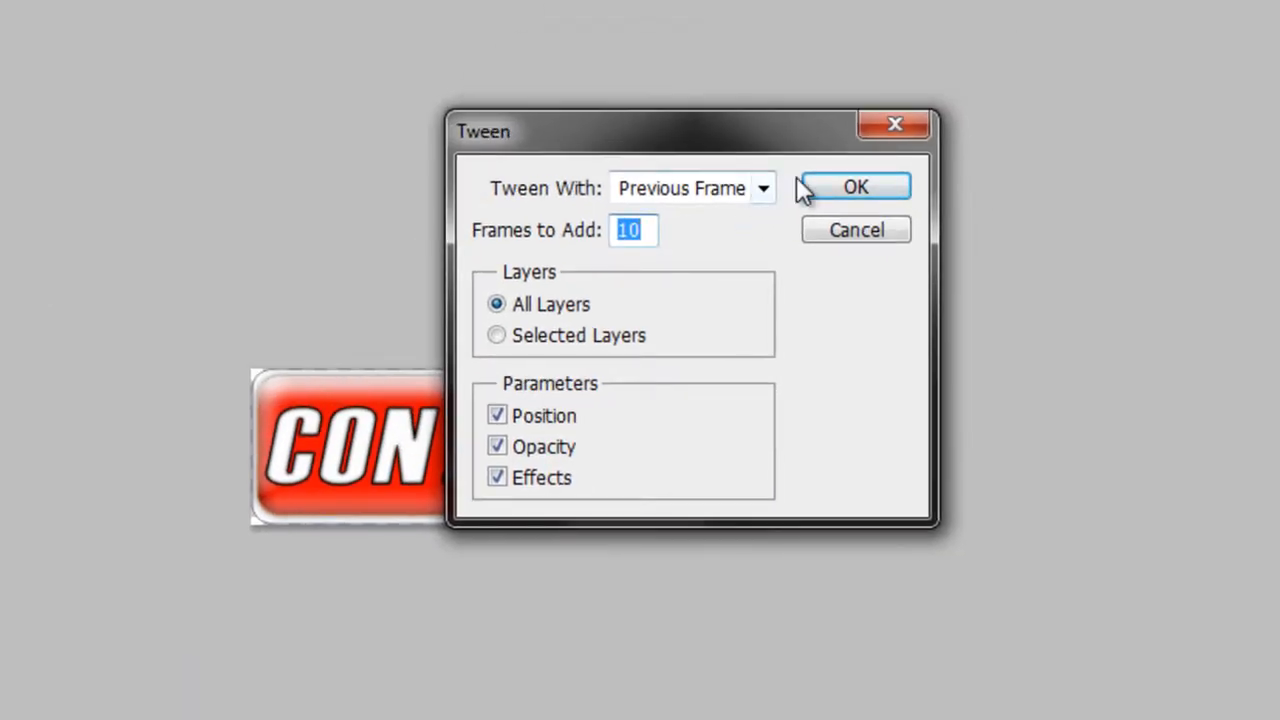
mouse_move(785, 180)
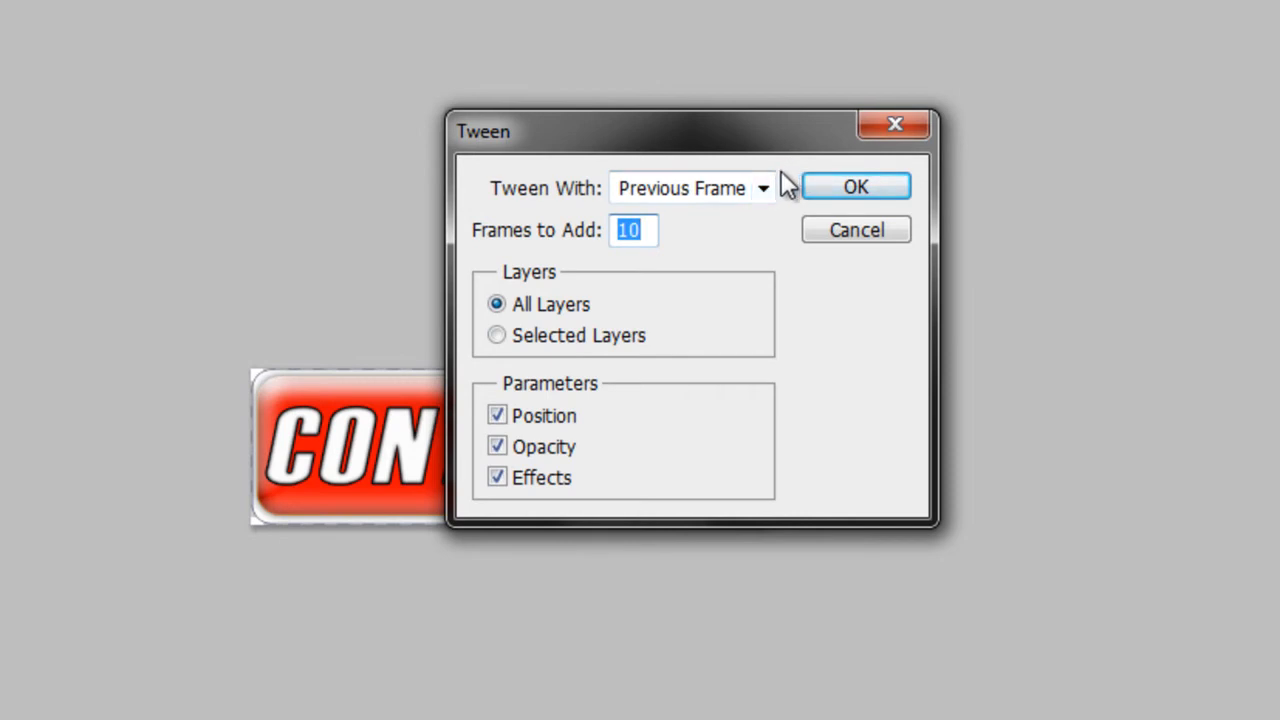
mouse_move(722, 223)
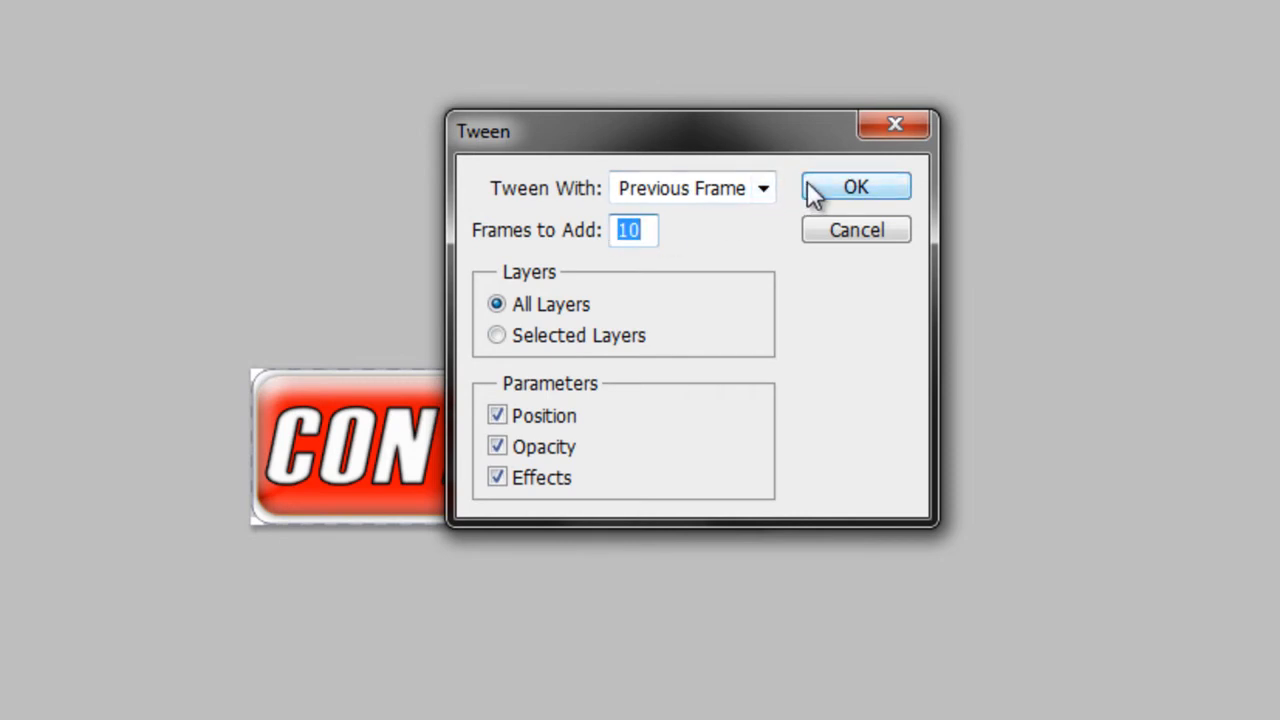
Step: Tween 10 frames from the previous frame, then select frames 1 through 11
left_click(856, 186)
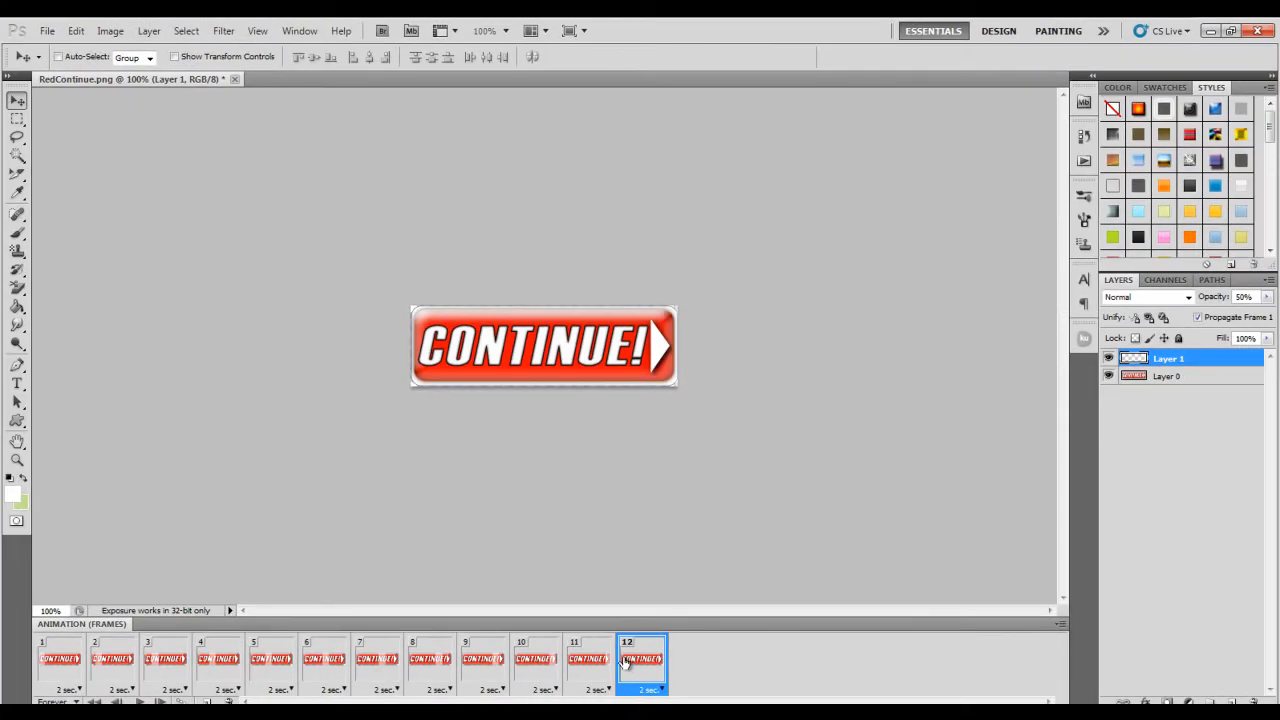
left_click(589, 658)
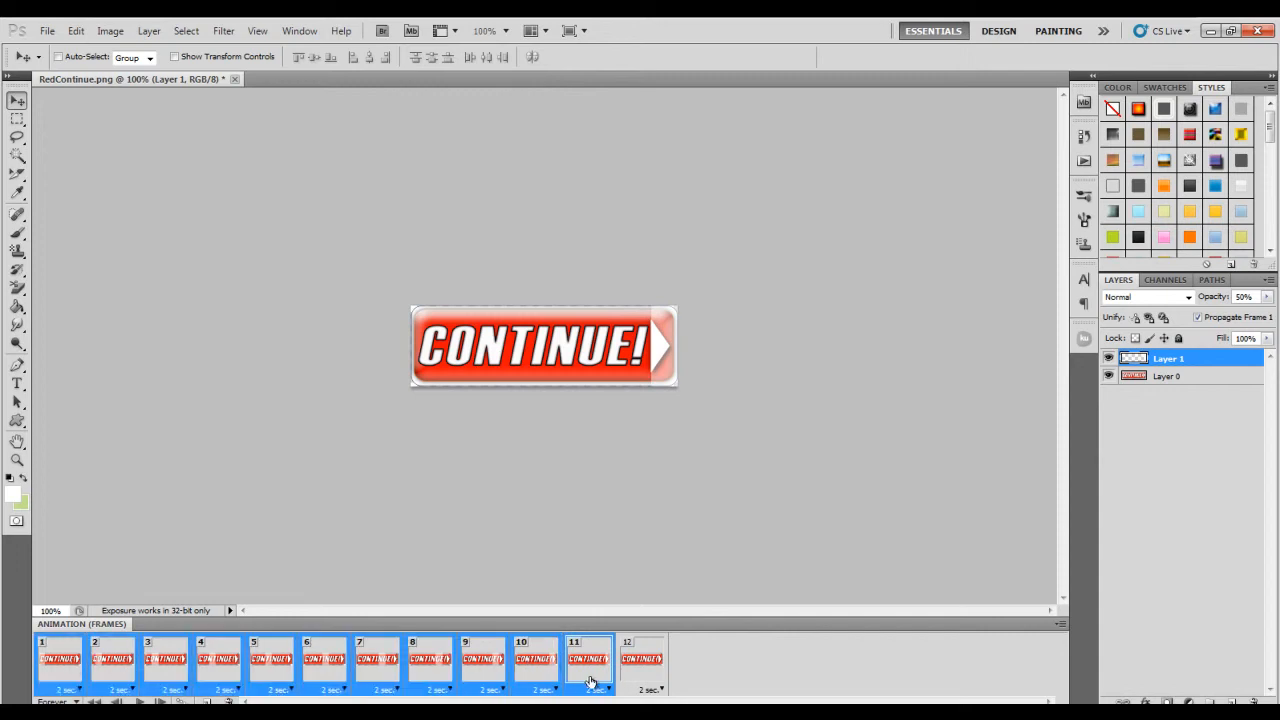
Step: Give frames 1–11 a 0.05-second delay, then select frame 12
left_click(591, 686)
type(".05")
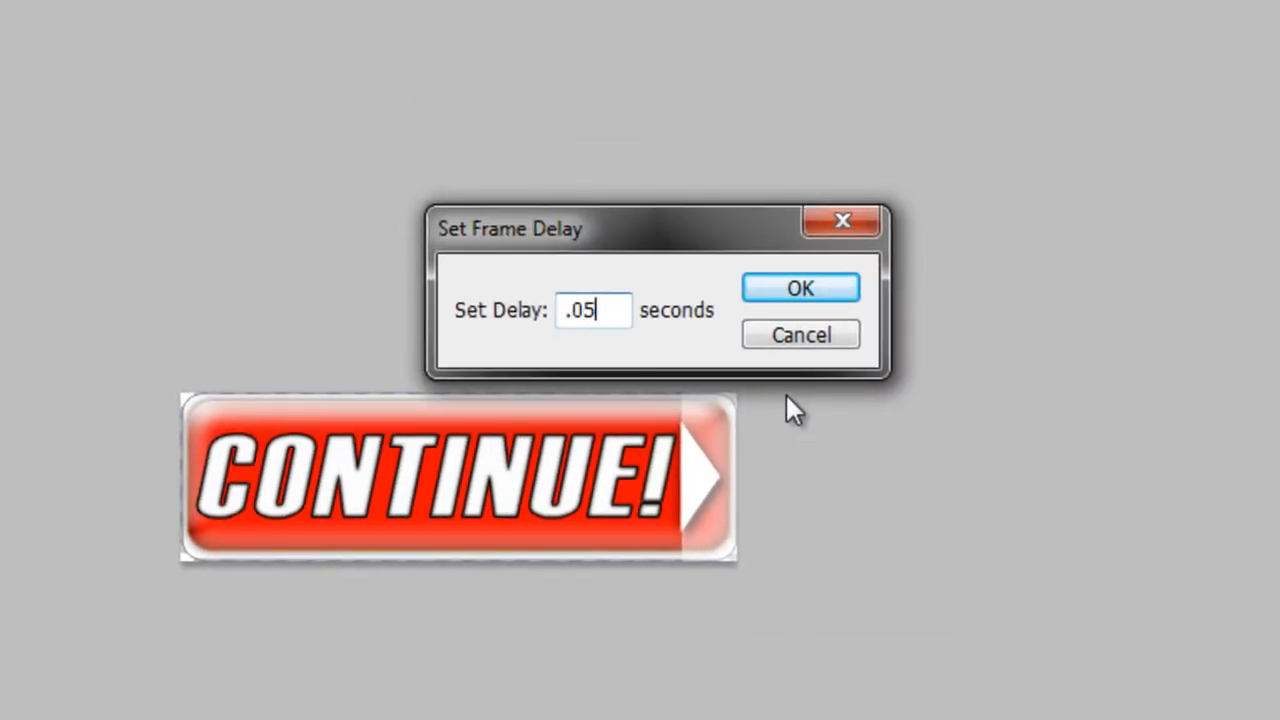
left_click(800, 288)
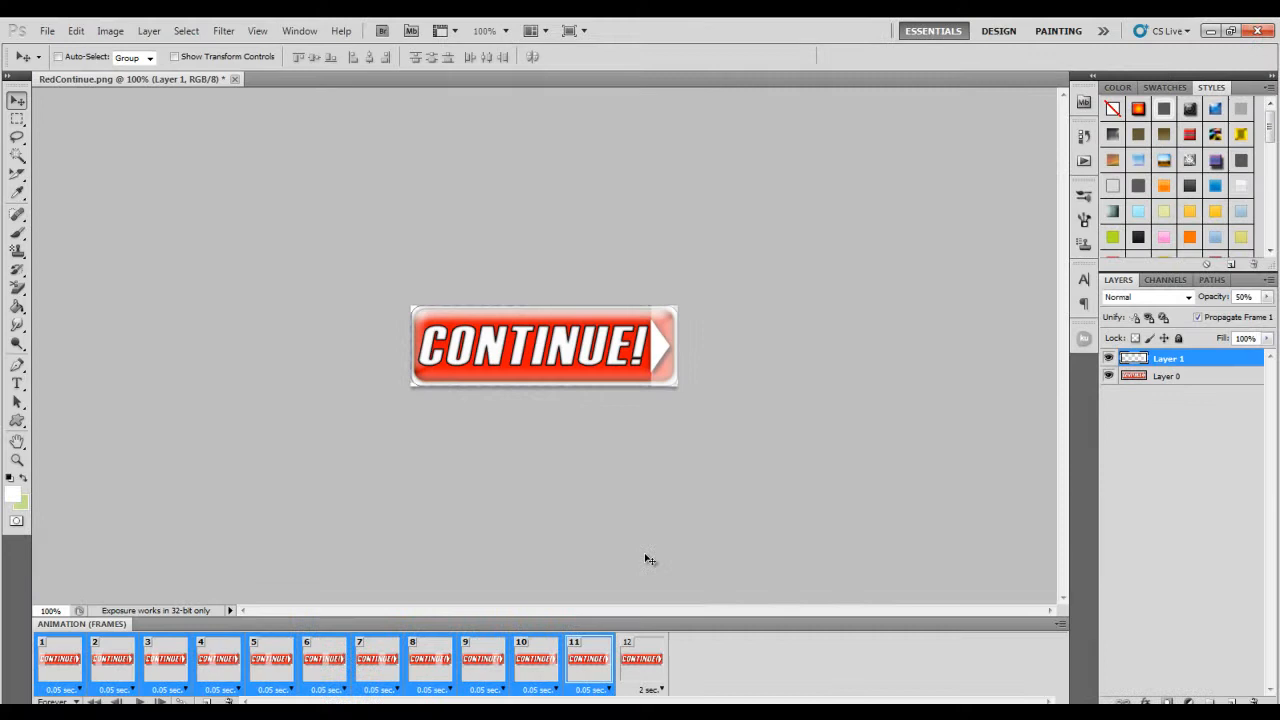
left_click(642, 658)
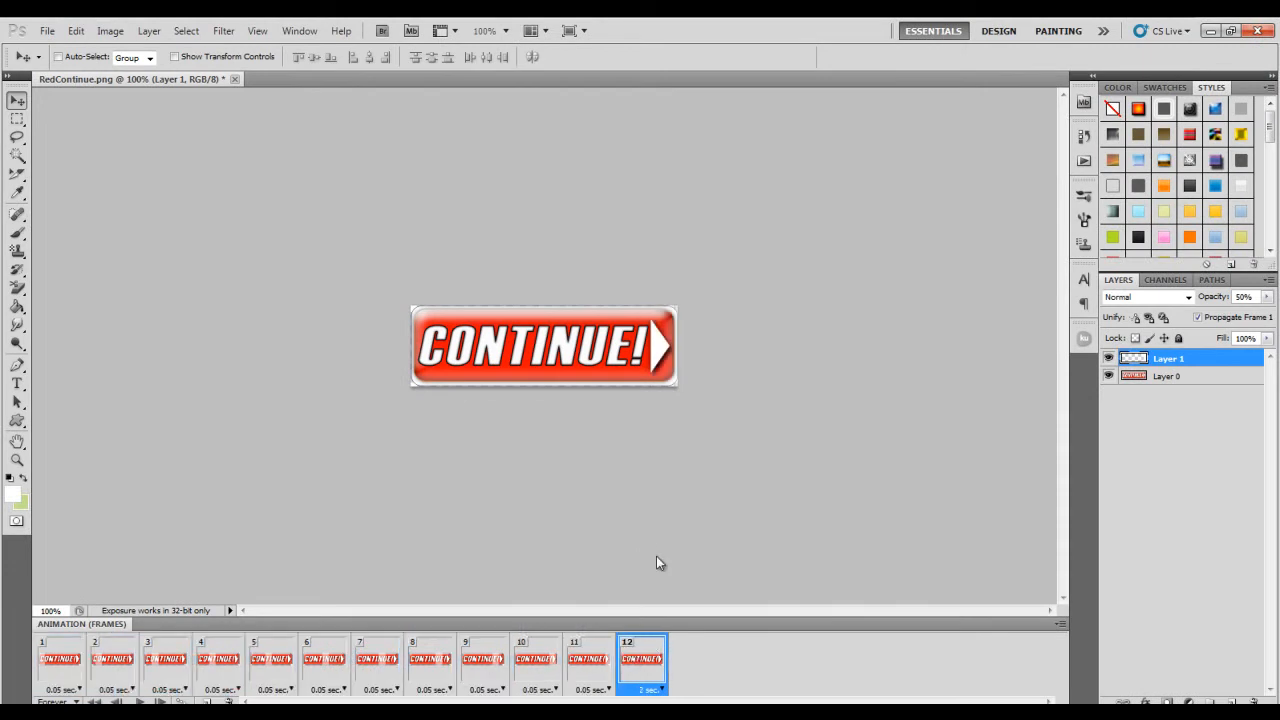
mouse_move(662, 555)
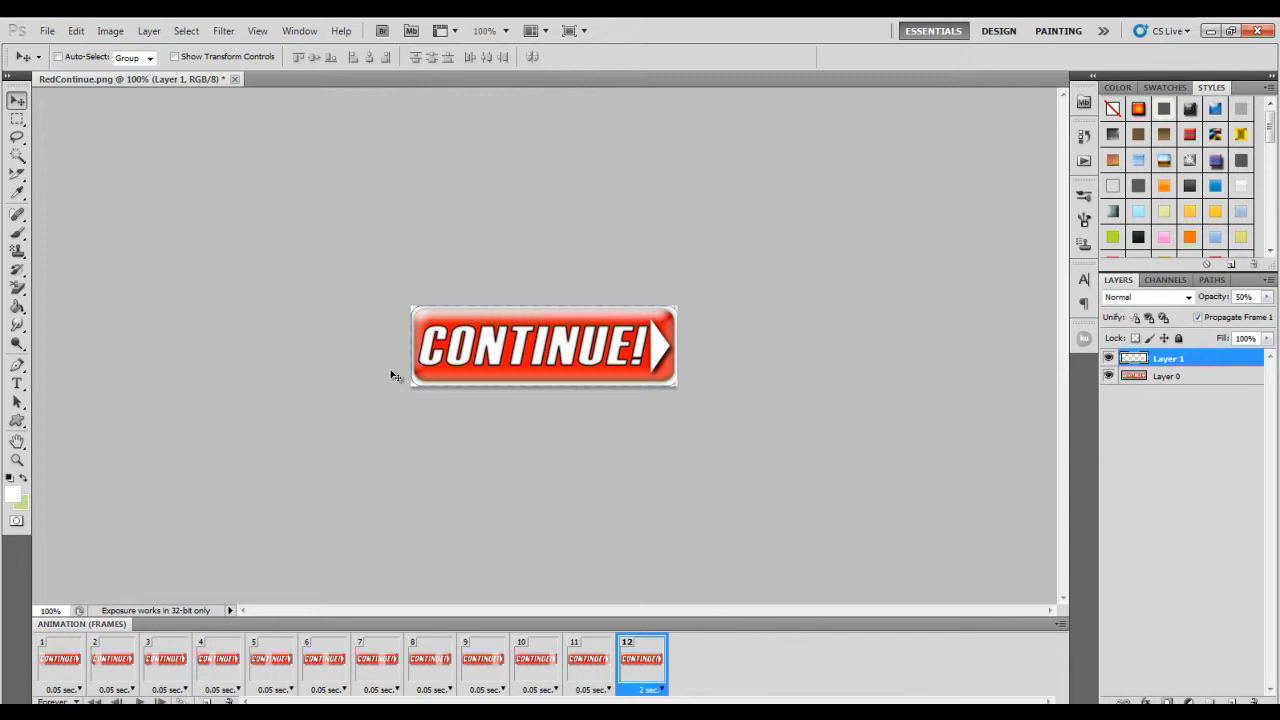
mouse_move(630, 424)
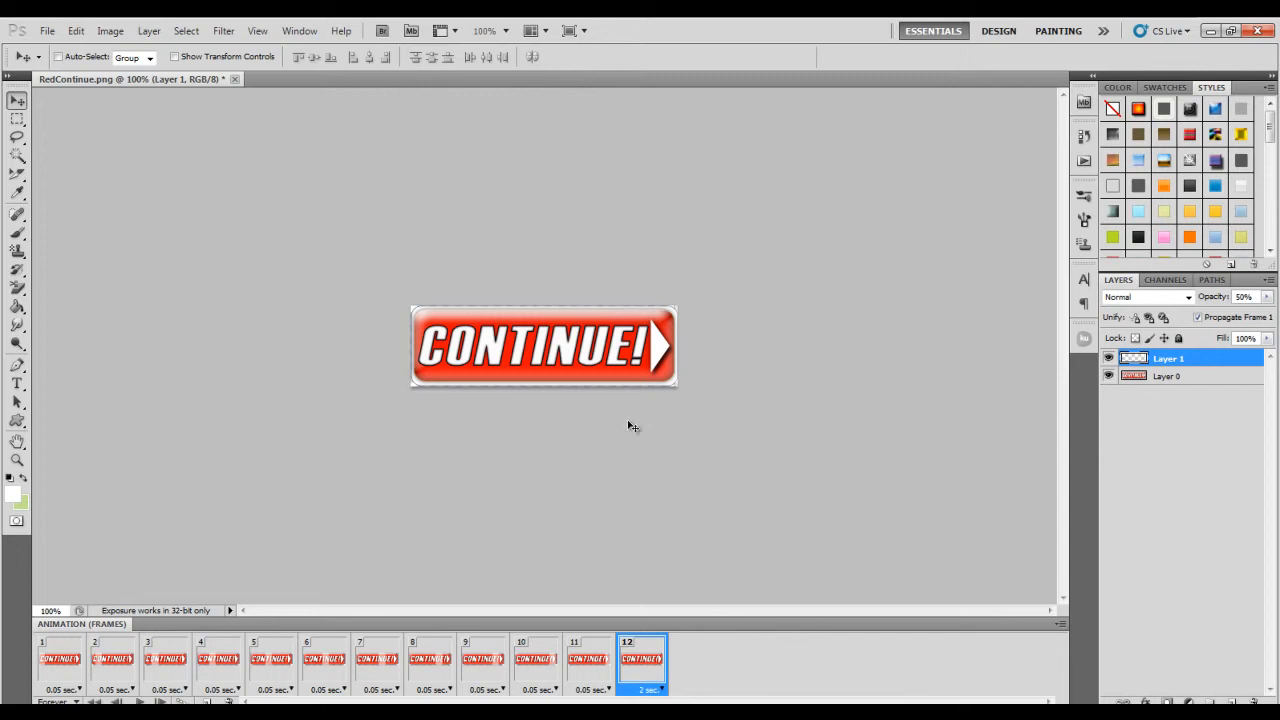
mouse_move(807, 326)
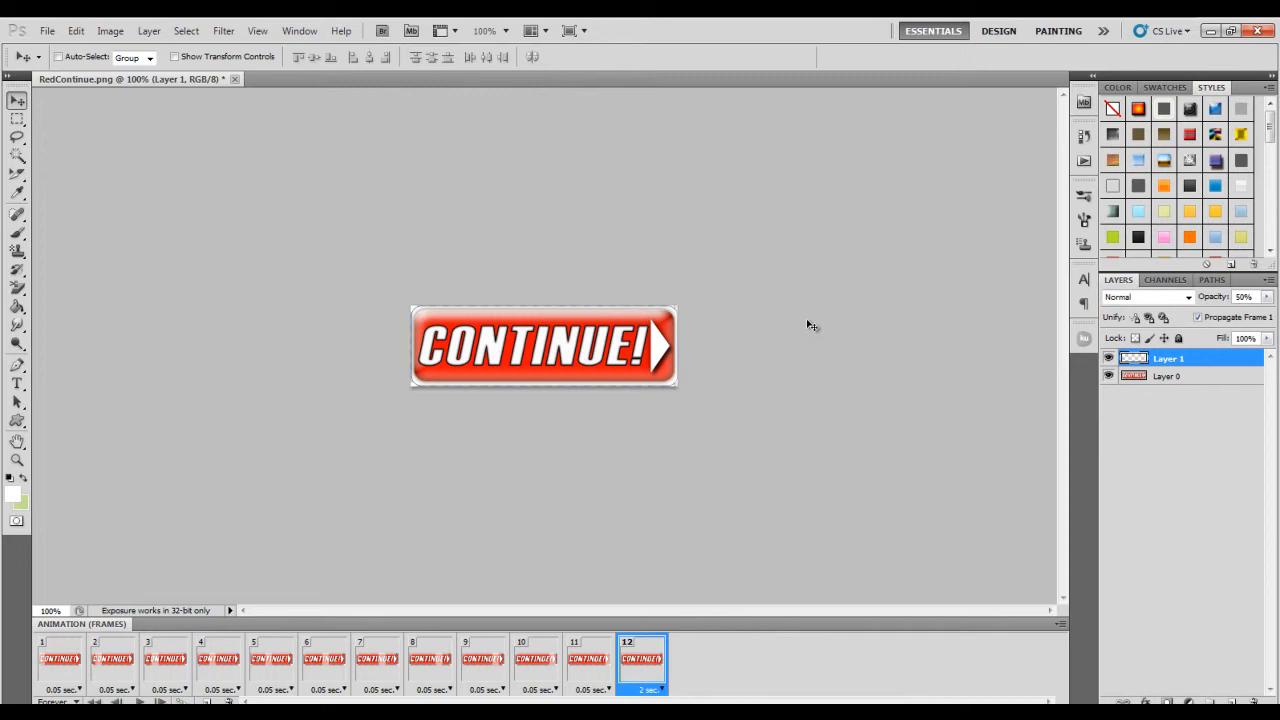
mouse_move(813, 322)
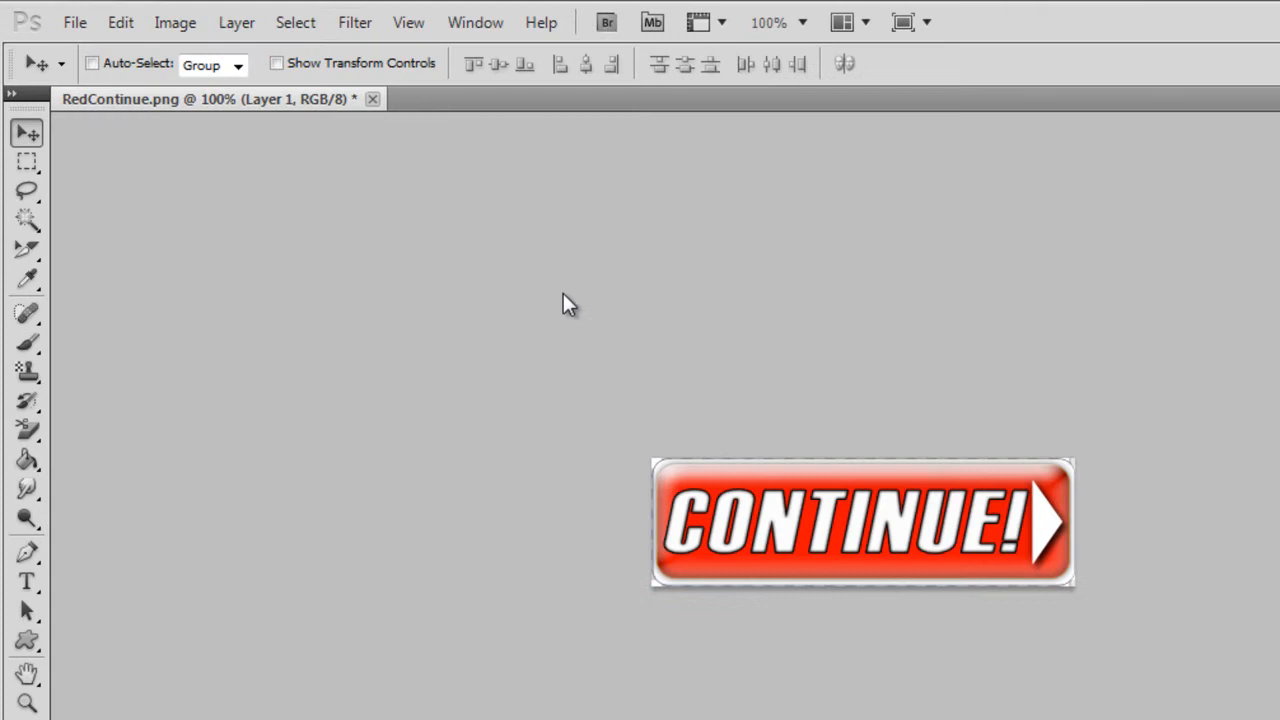
left_click(84, 24)
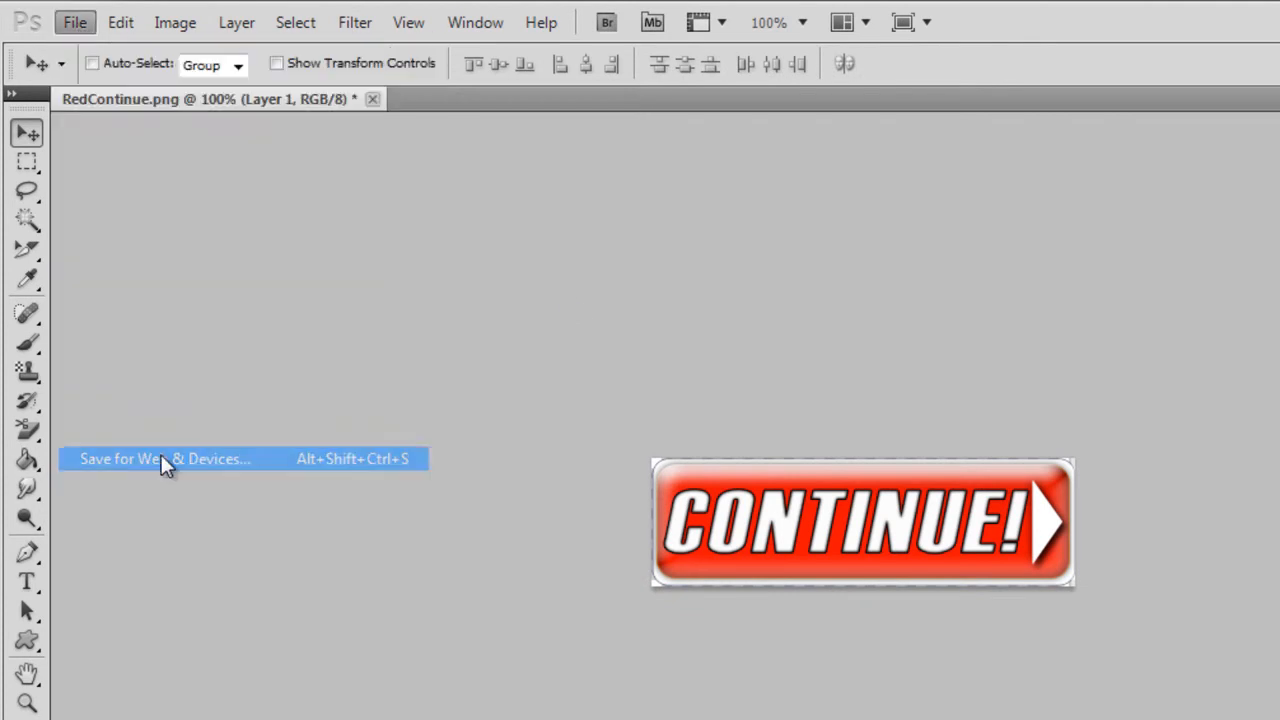
left_click(160, 459)
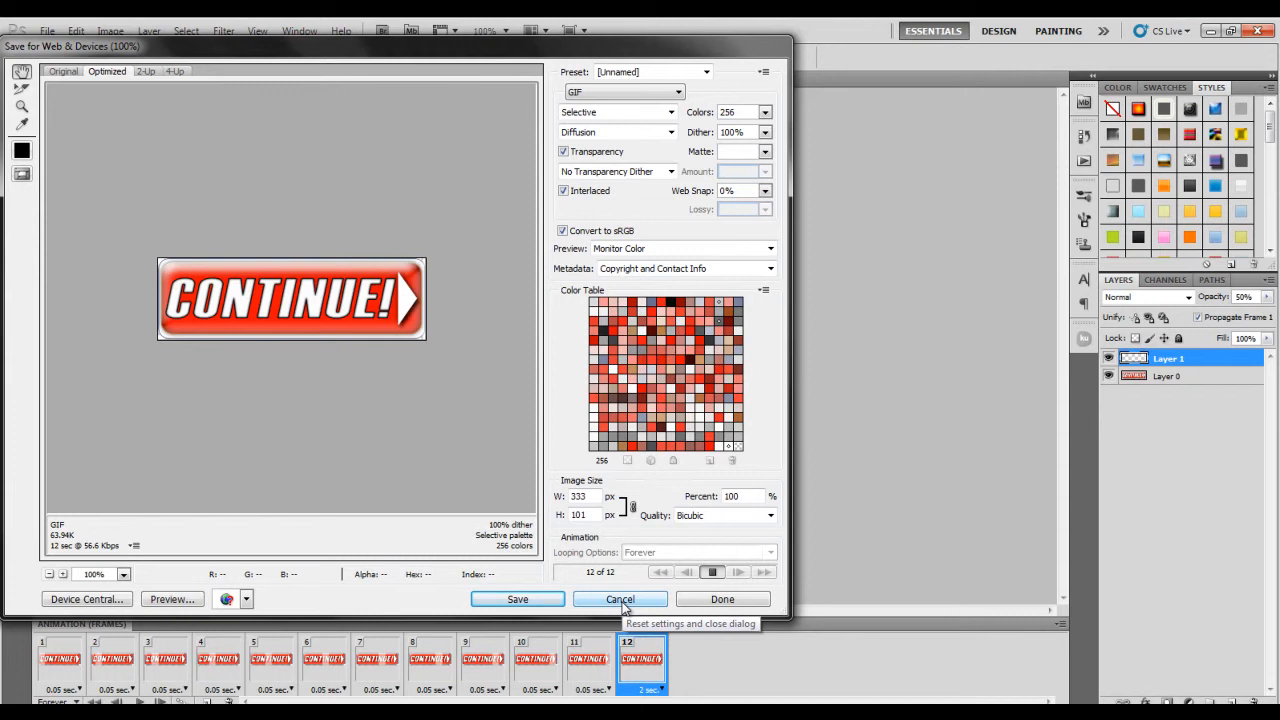
left_click(619, 599)
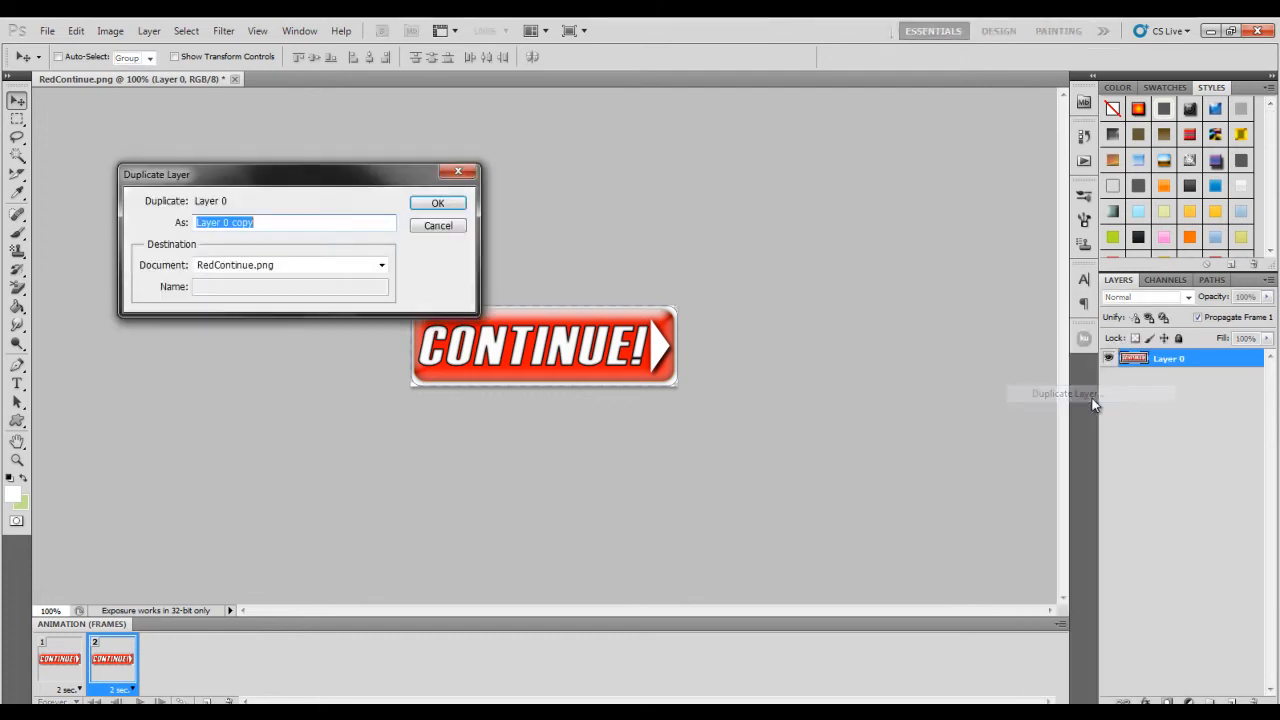
Step: Duplicate Layer 0 and scale the copy to 95% width and height
left_click(436, 202)
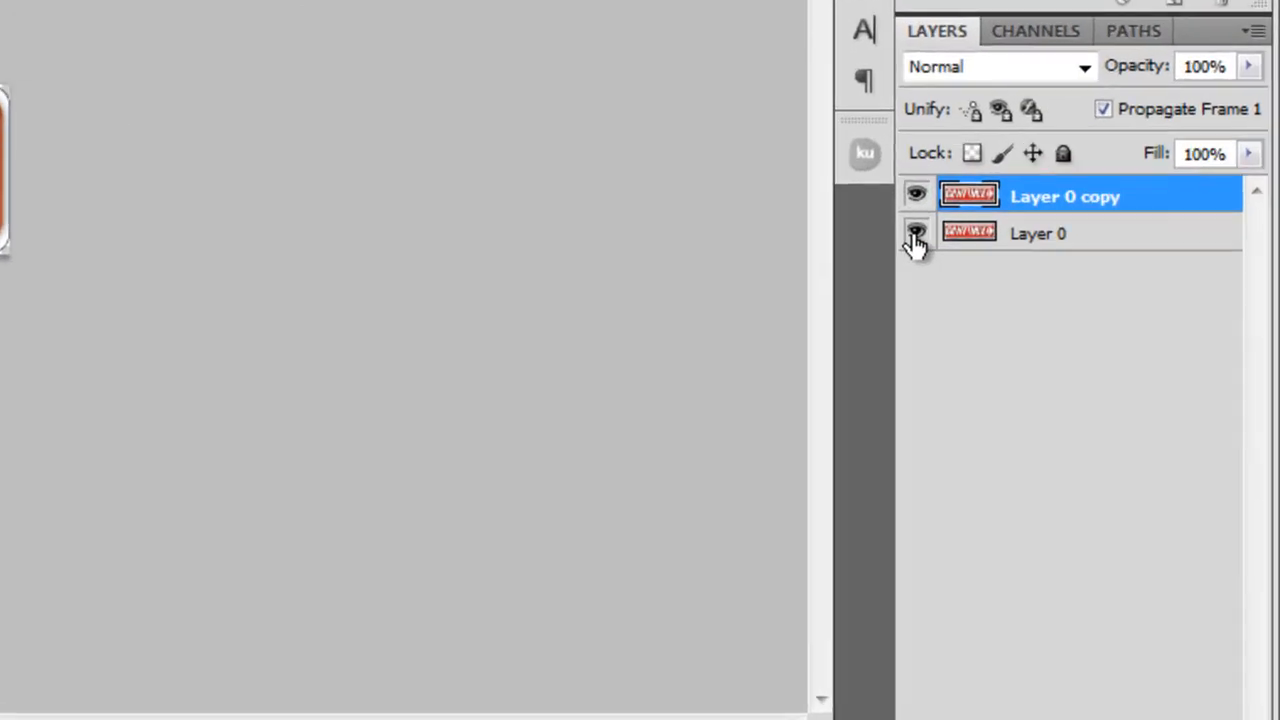
mouse_move(914, 233)
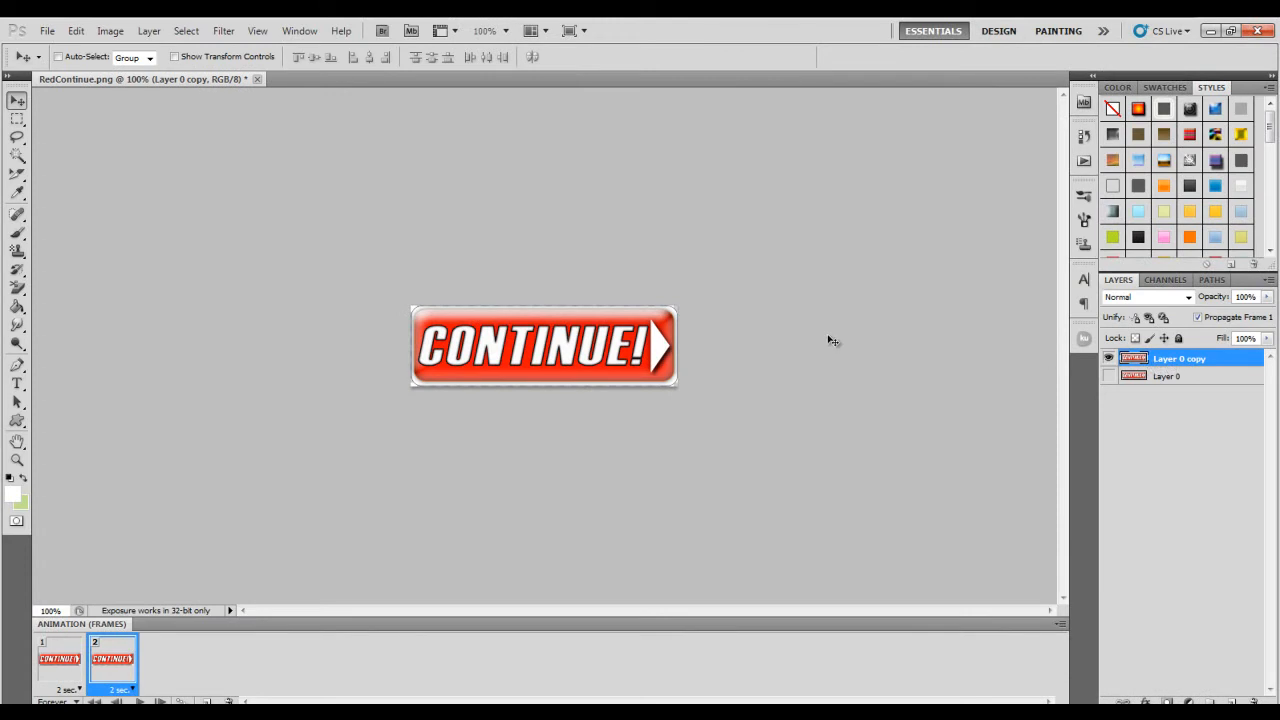
mouse_move(835, 337)
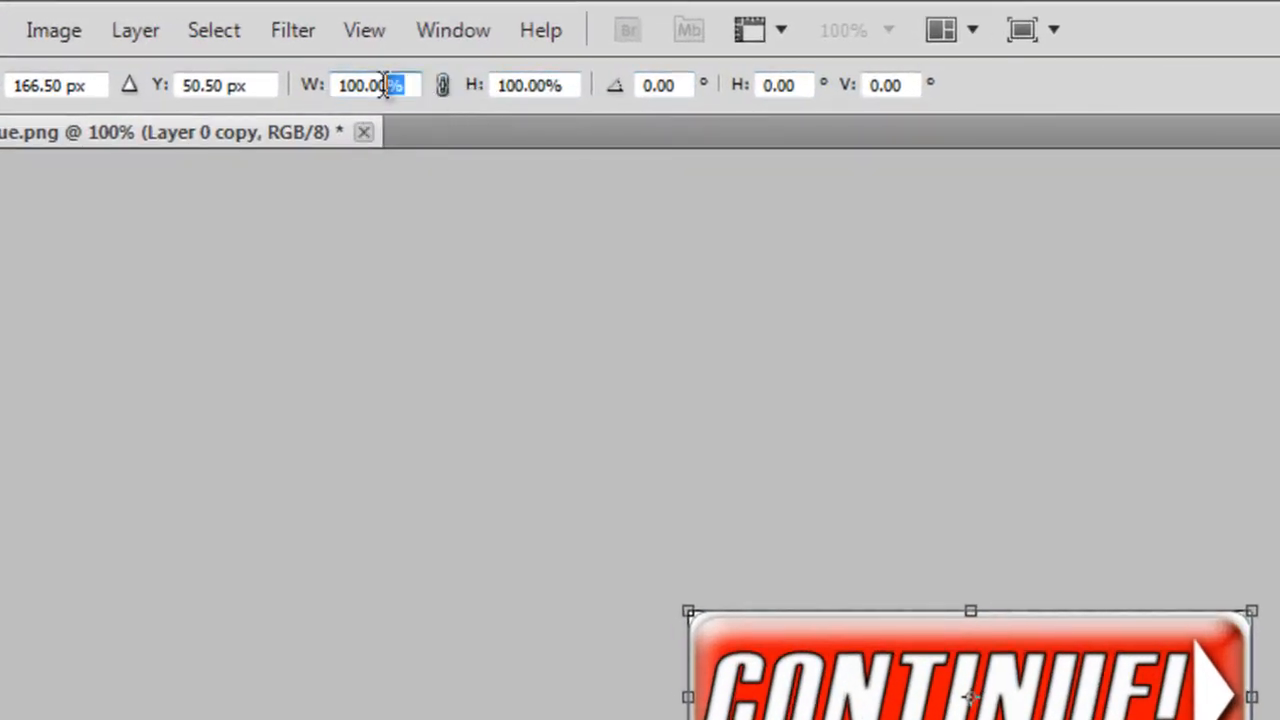
type("95")
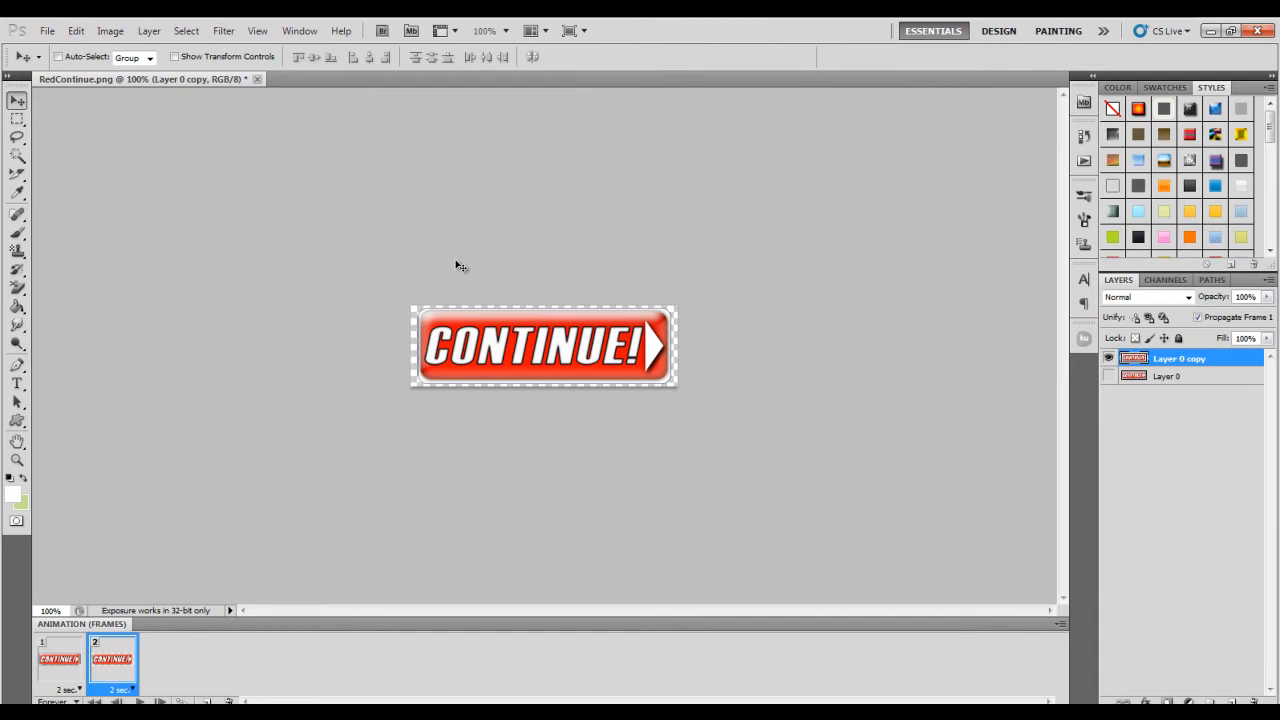
mouse_move(460, 266)
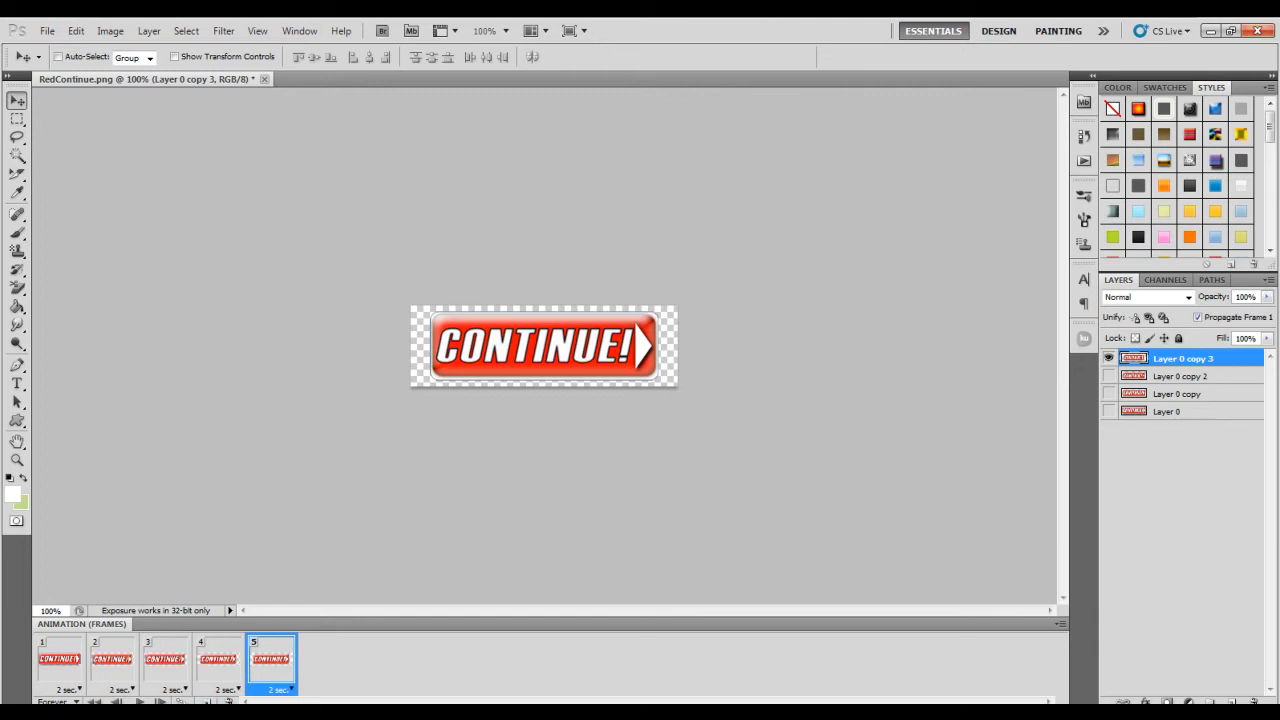
Step: In frame 5, swap Layer 0 copy 3 for copy 2, preview playback, and save as GIF
left_click(1110, 358)
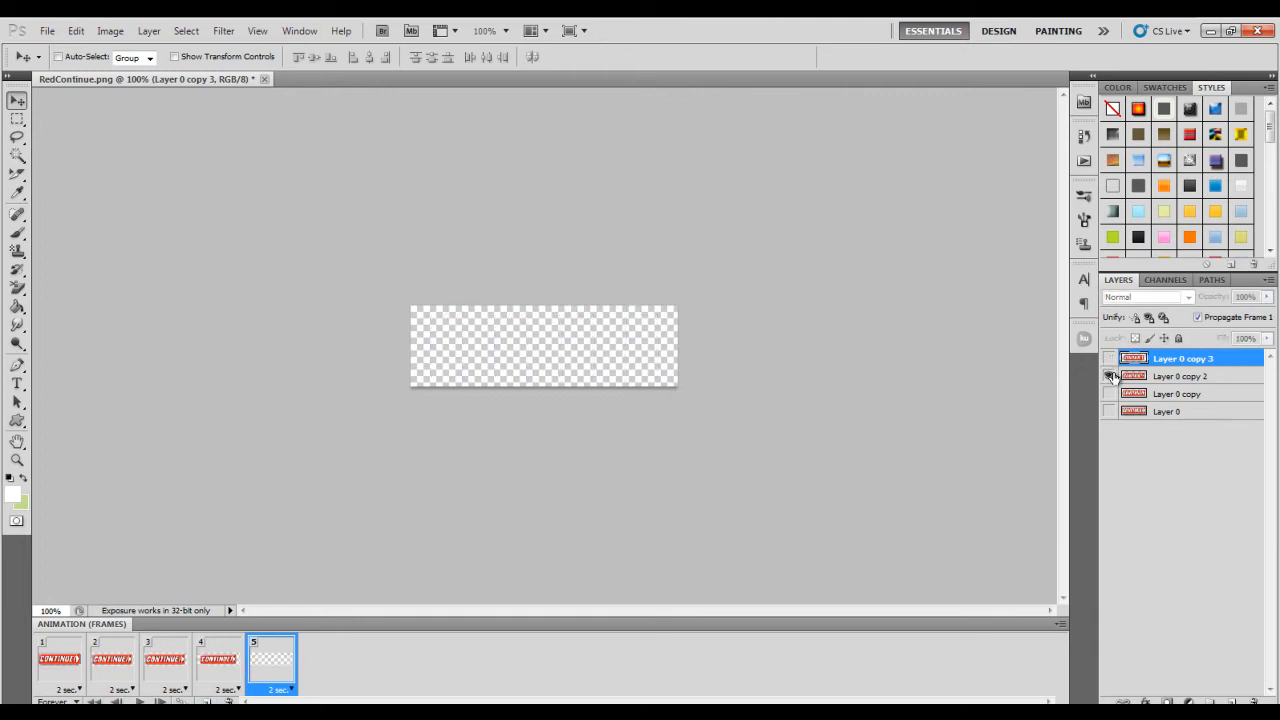
left_click(1109, 376)
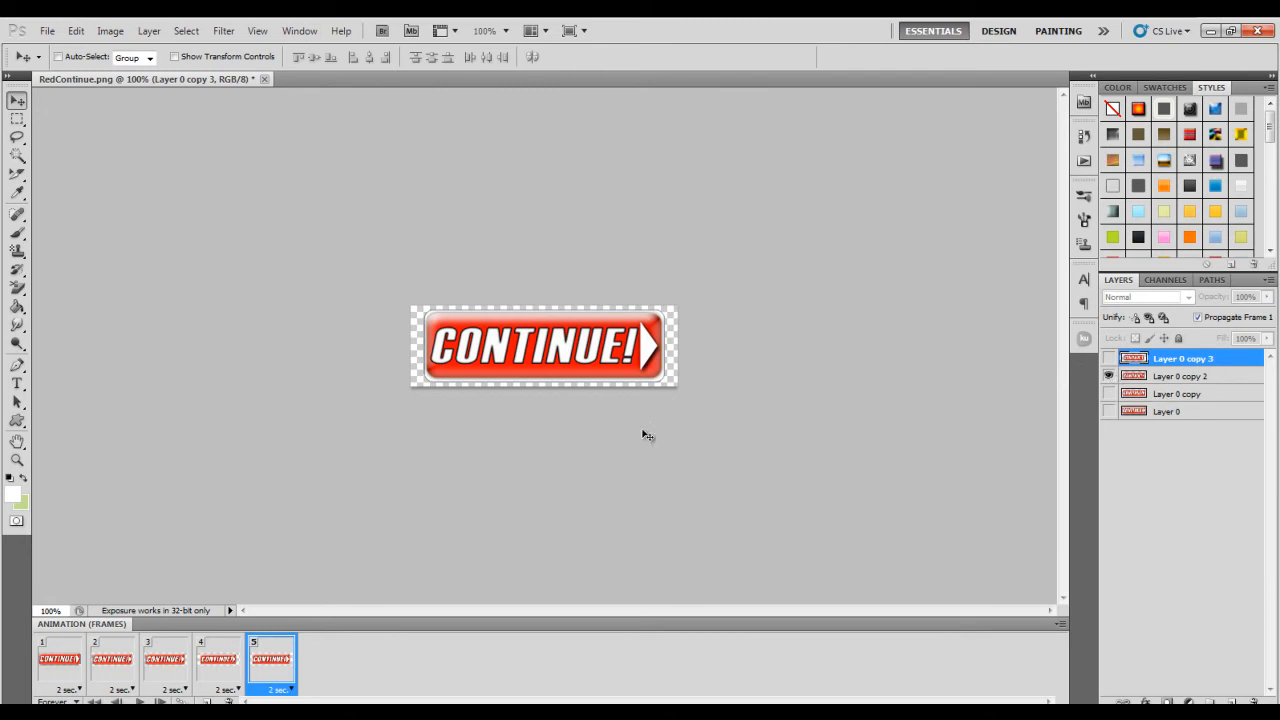
mouse_move(363, 530)
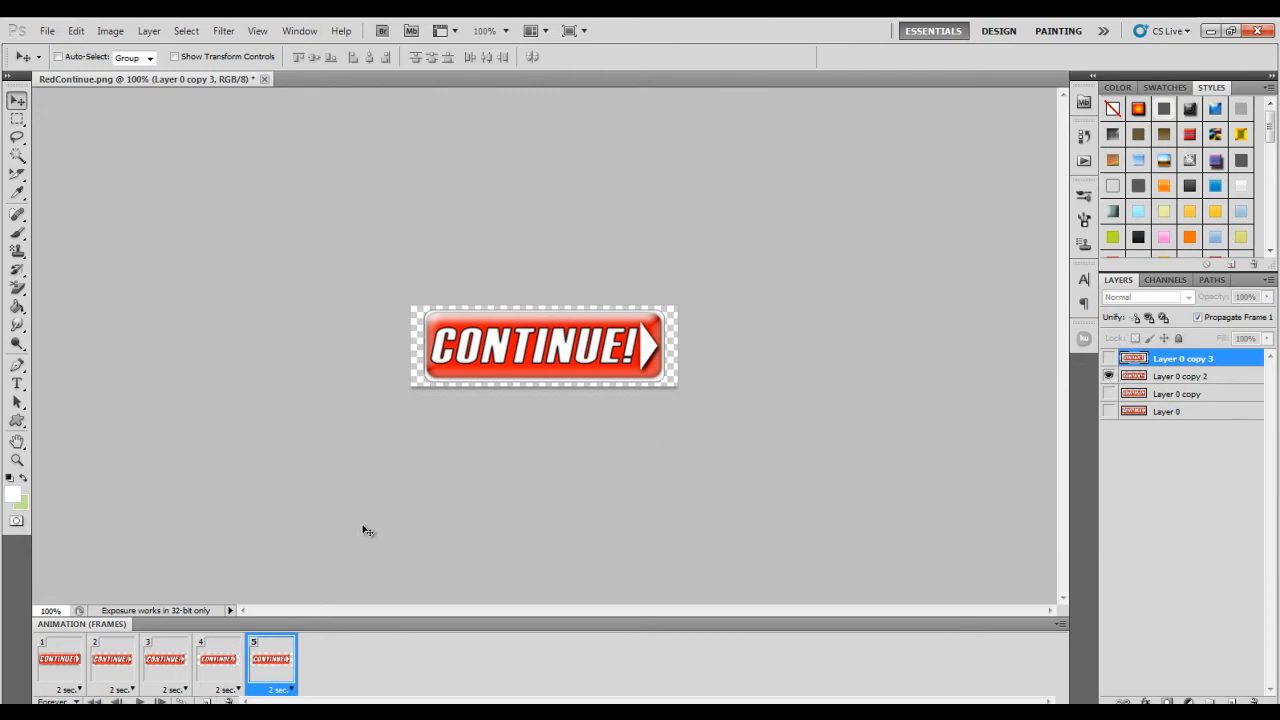
mouse_move(717, 274)
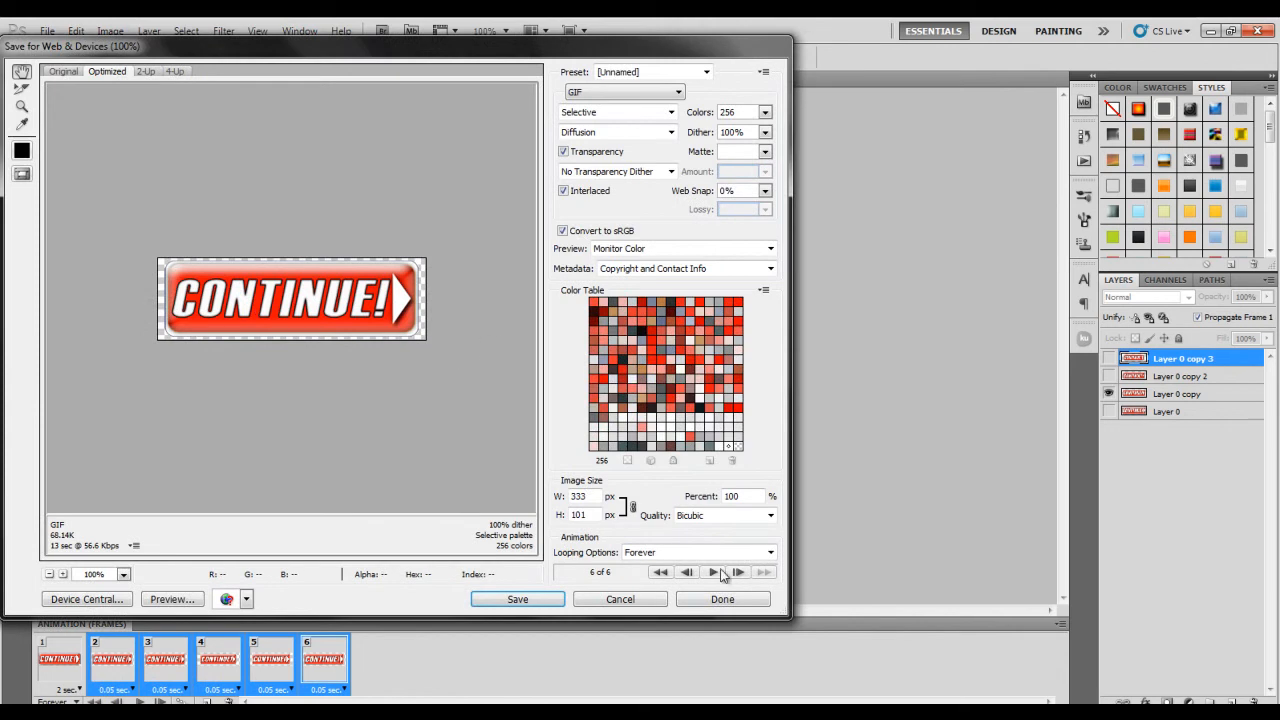
left_click(712, 572)
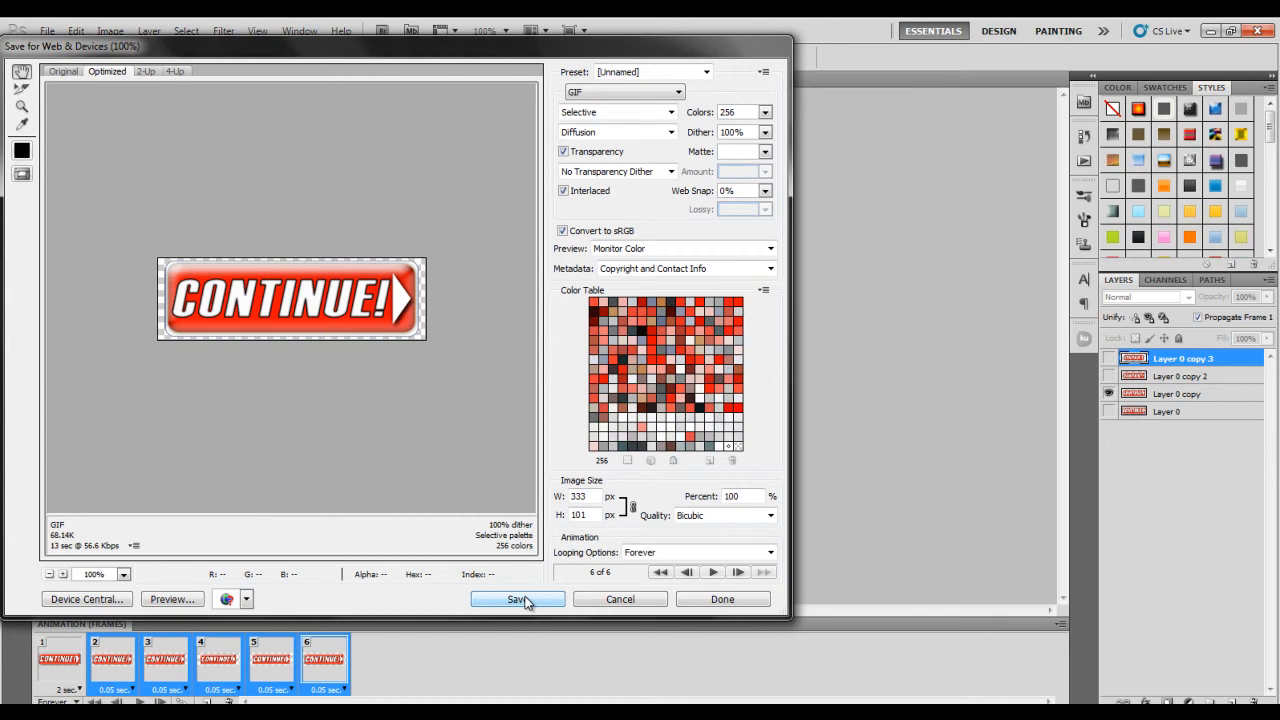
mouse_move(512, 599)
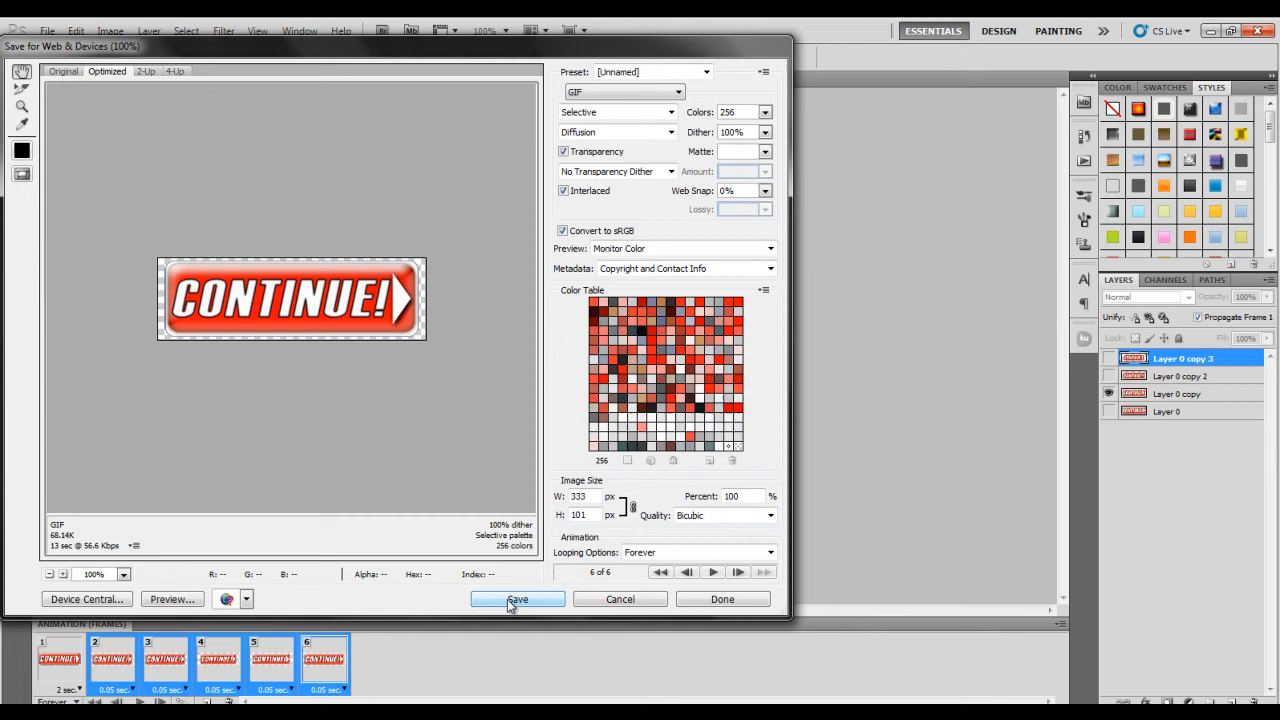
left_click(517, 599)
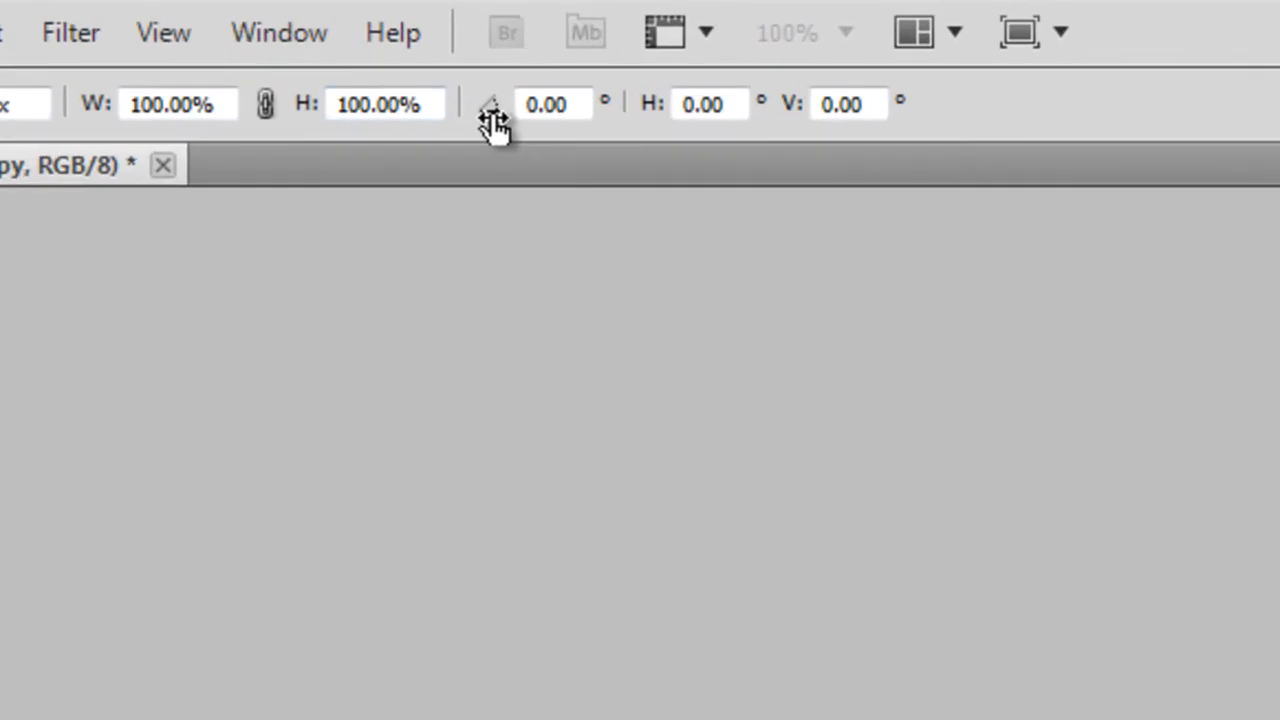
Step: Enter a 1-degree rotation angle for the copied button layer
left_click(553, 104)
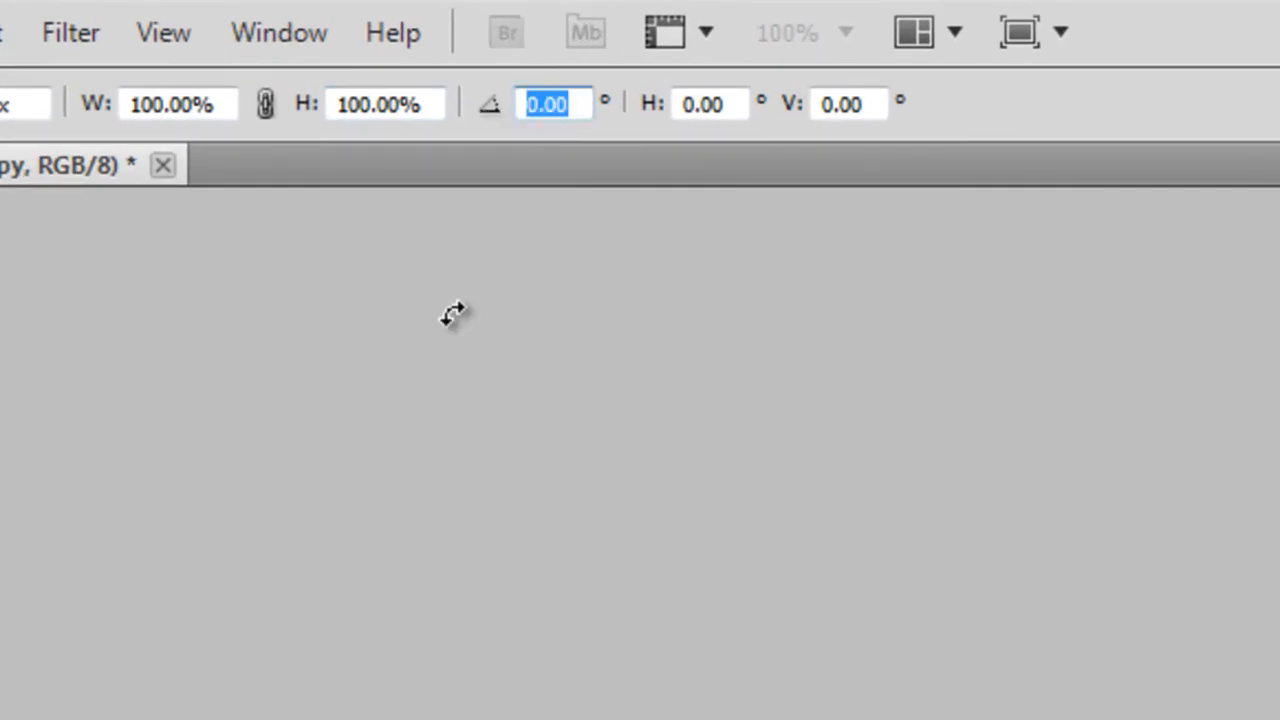
type("1")
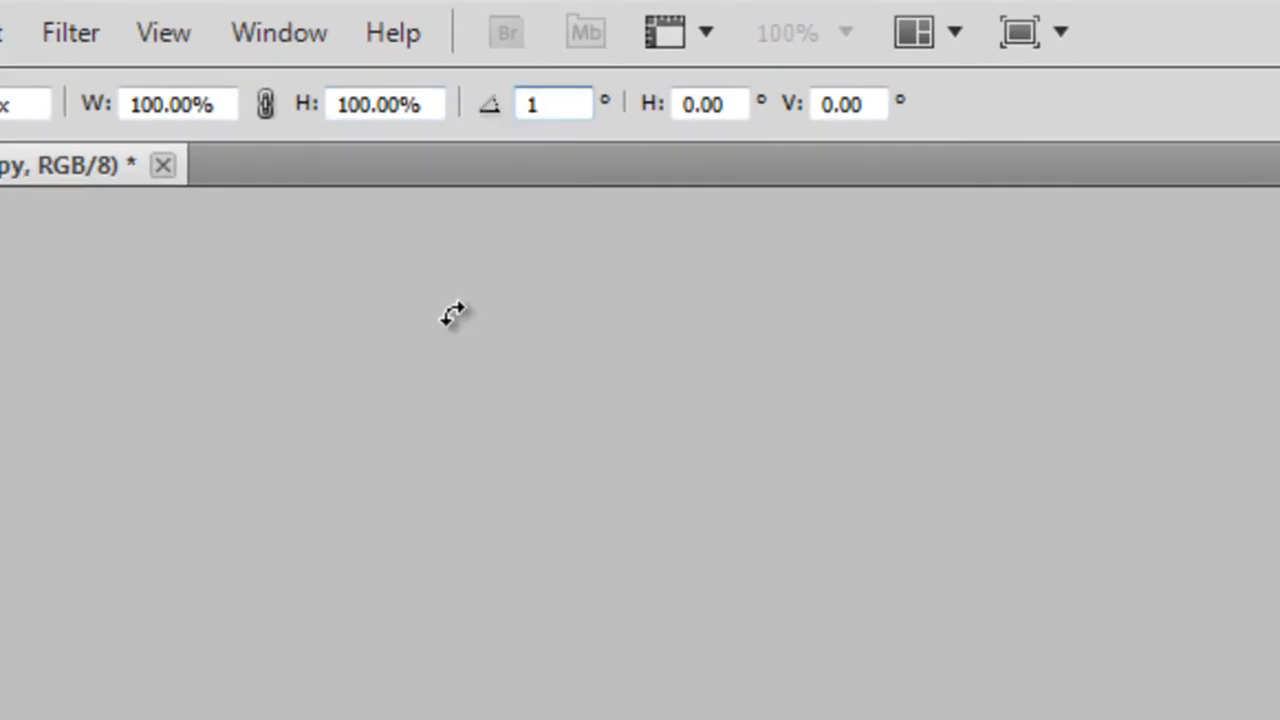